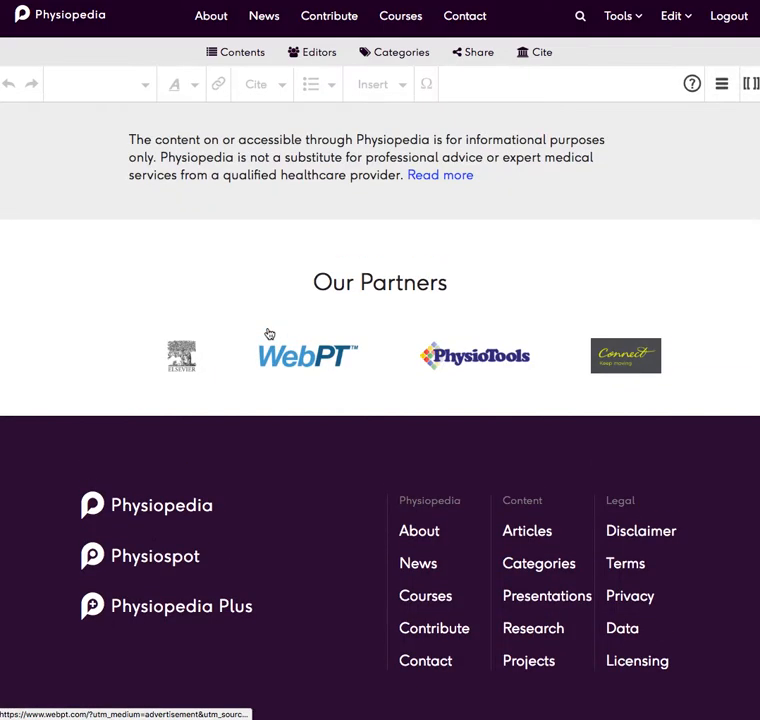
# Scroll up from the footer to the Gluteus Maximus article's Description section
pyautogui.scroll(3)
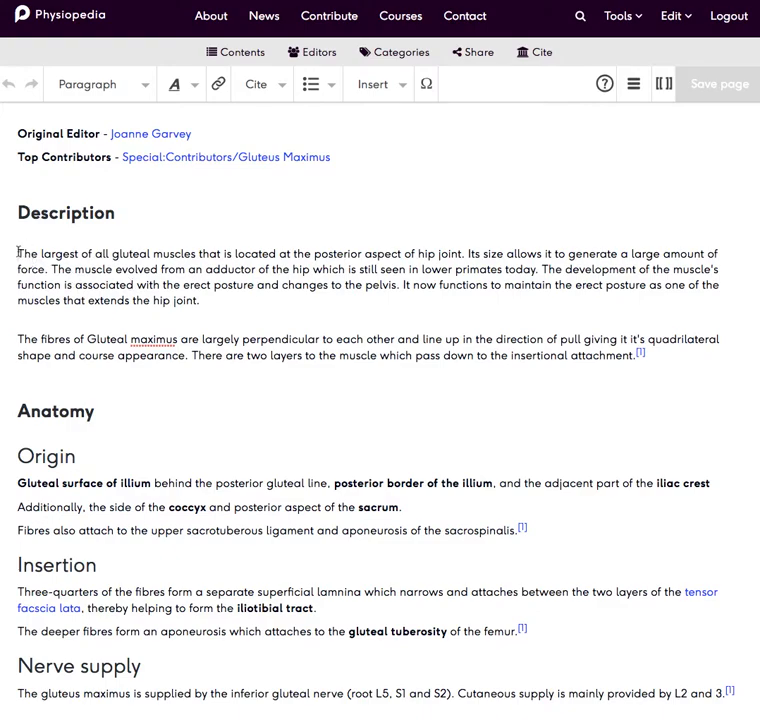
pyautogui.moveTo(410, 136)
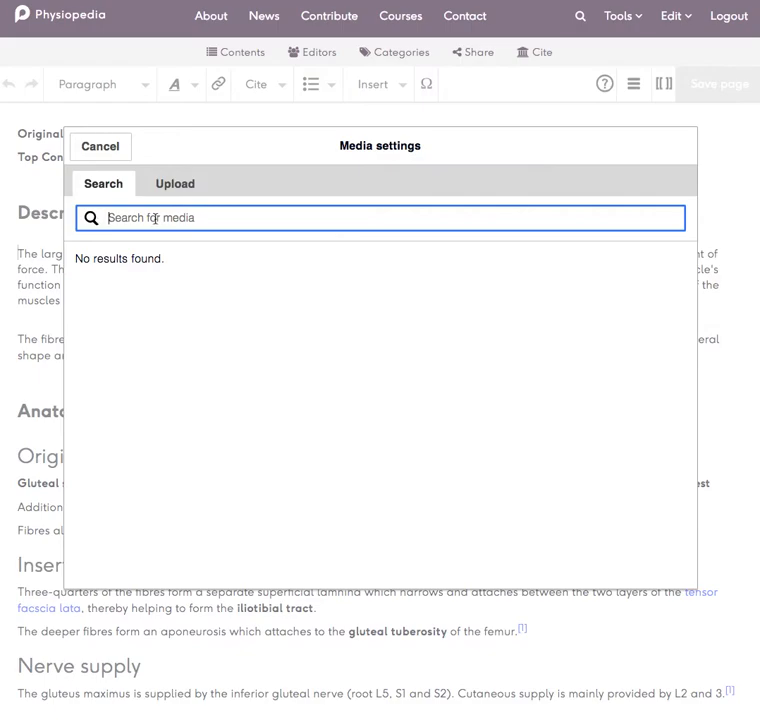
# Search media for 'Gluteus' and open the Gluteus maximus image's details
pyautogui.write('G')
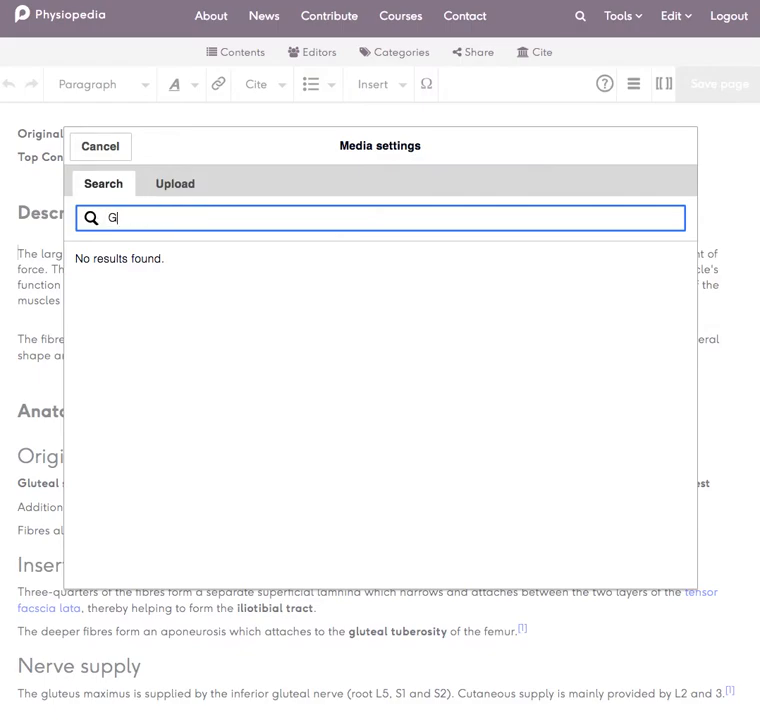
pyautogui.write('luteus')
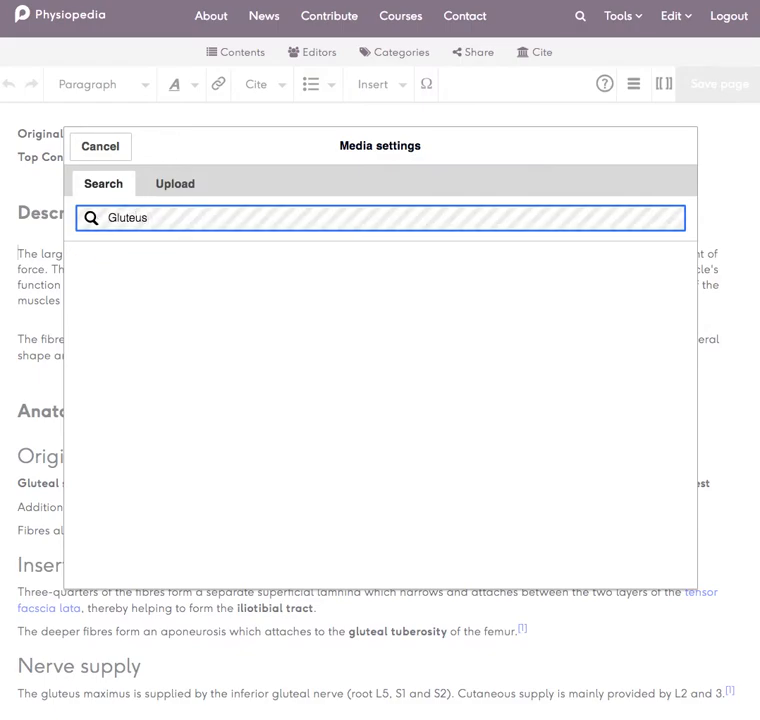
pyautogui.press('Return')
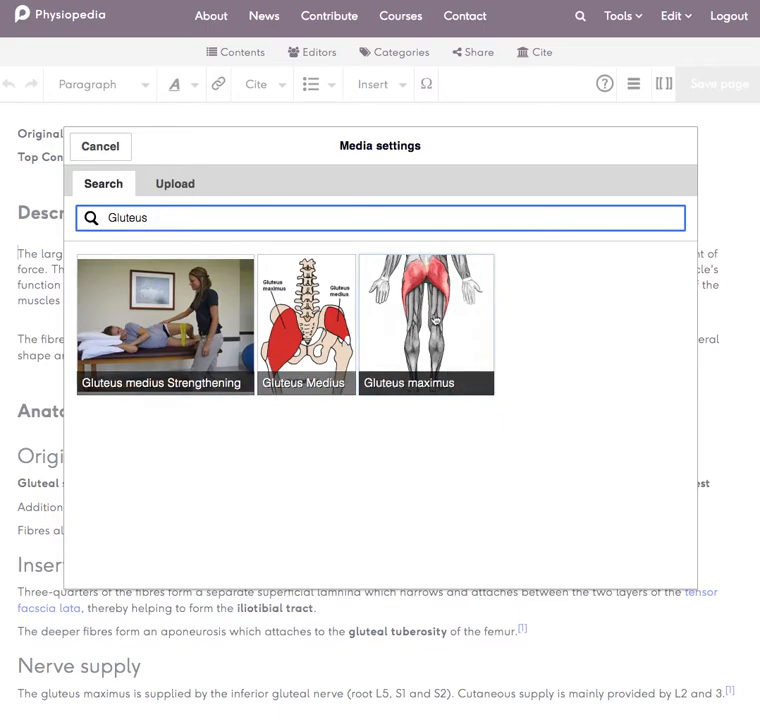
pyautogui.click(426, 325)
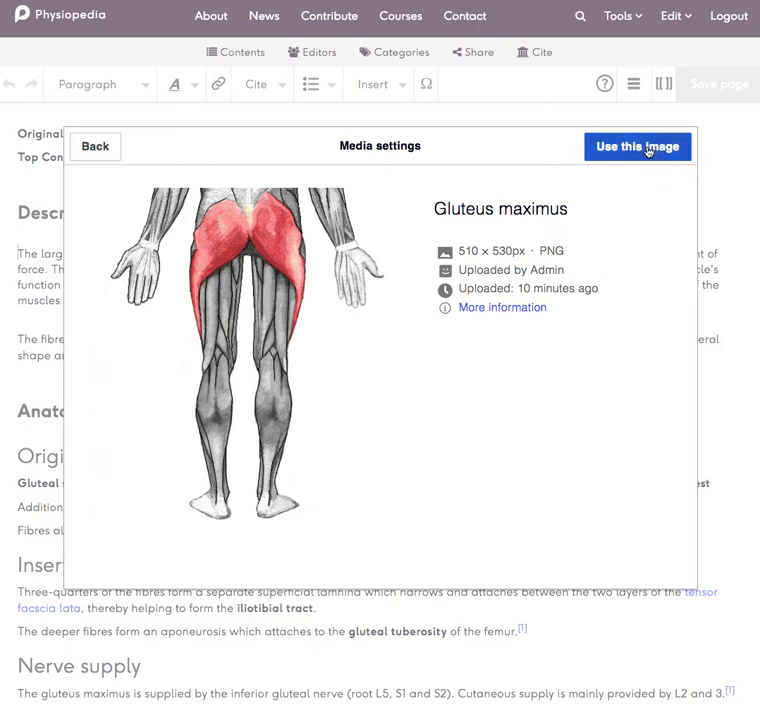
# Select the Gluteus maximus image and enter the caption 'Gluteus Maximus'
pyautogui.click(637, 146)
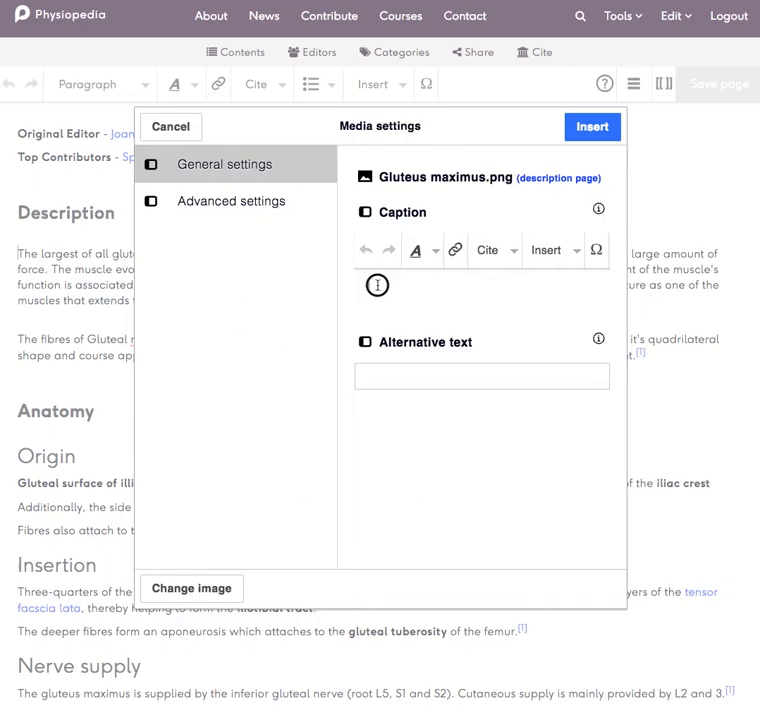
pyautogui.click(377, 285)
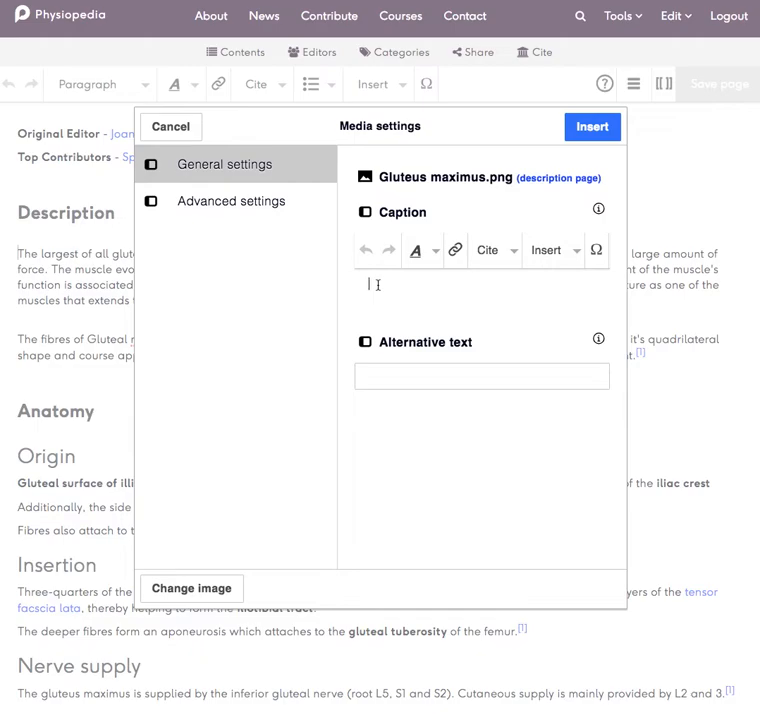
pyautogui.moveTo(367, 281)
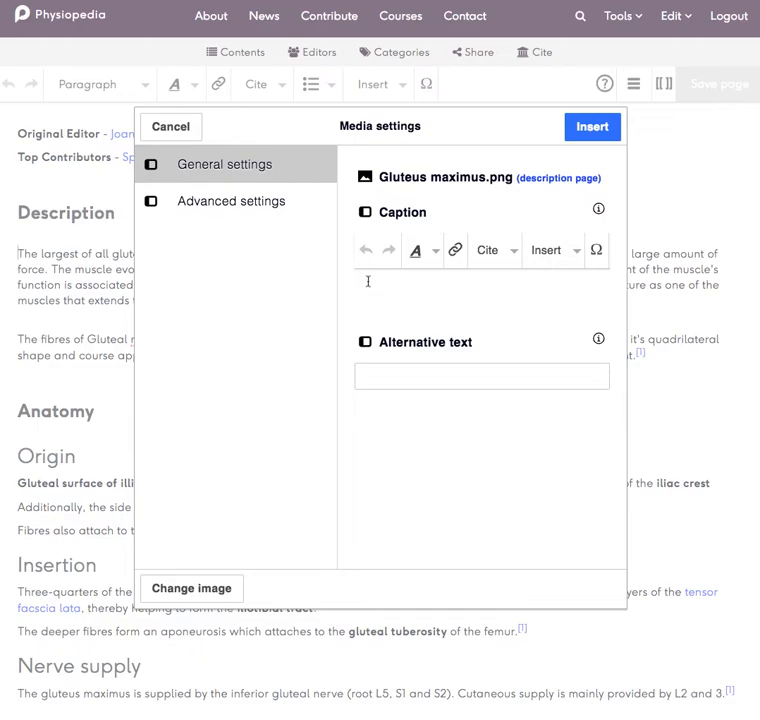
pyautogui.write('Gluteus Ma')
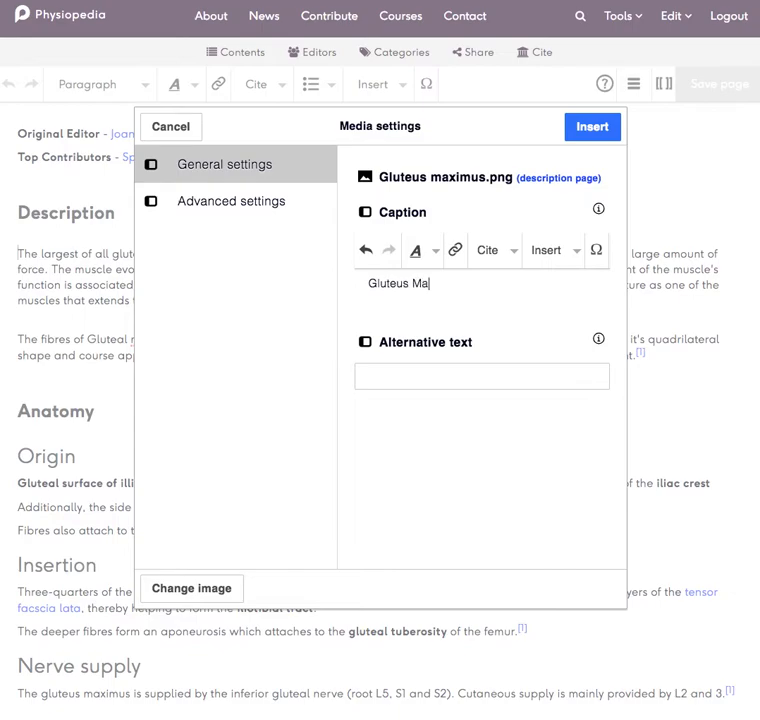
pyautogui.write('ximus')
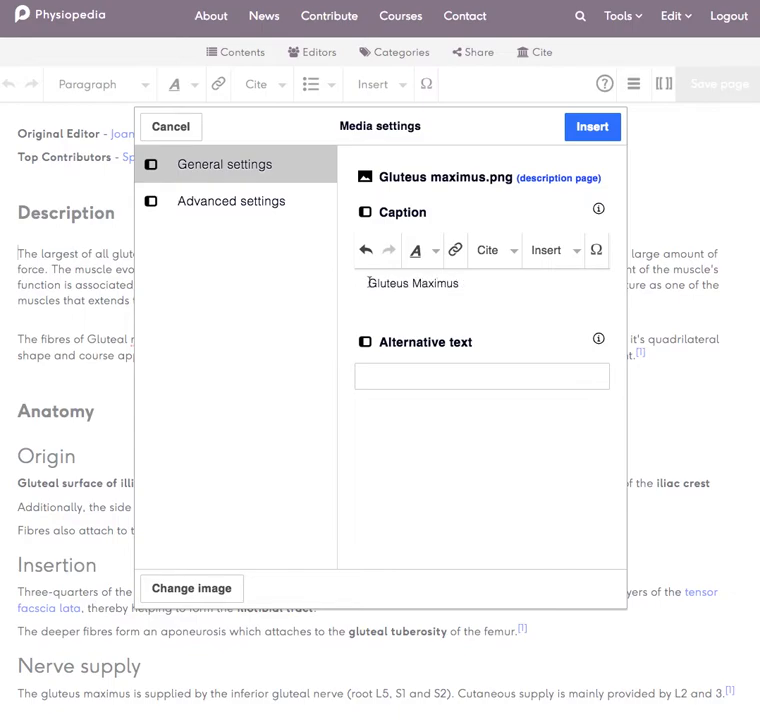
pyautogui.doubleClick(412, 283)
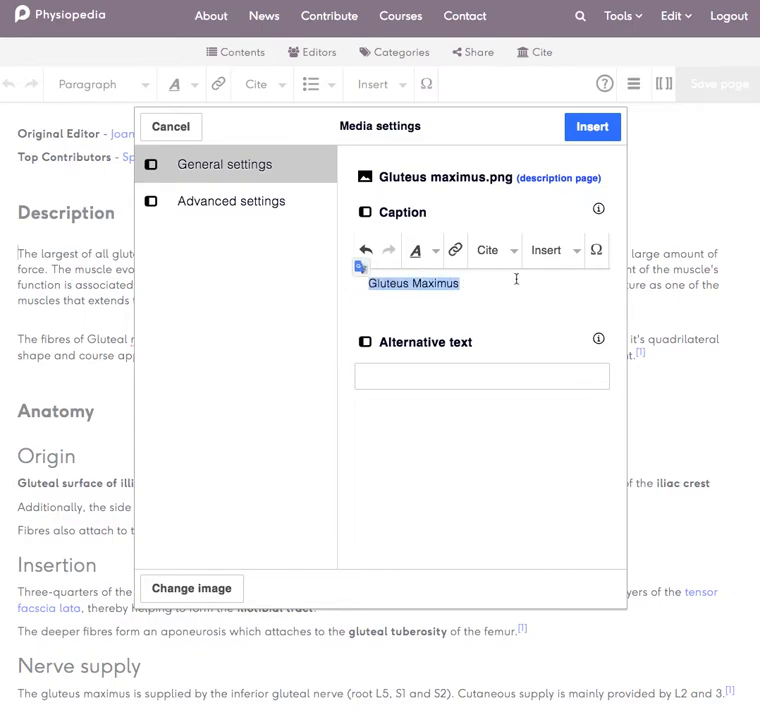
pyautogui.click(416, 250)
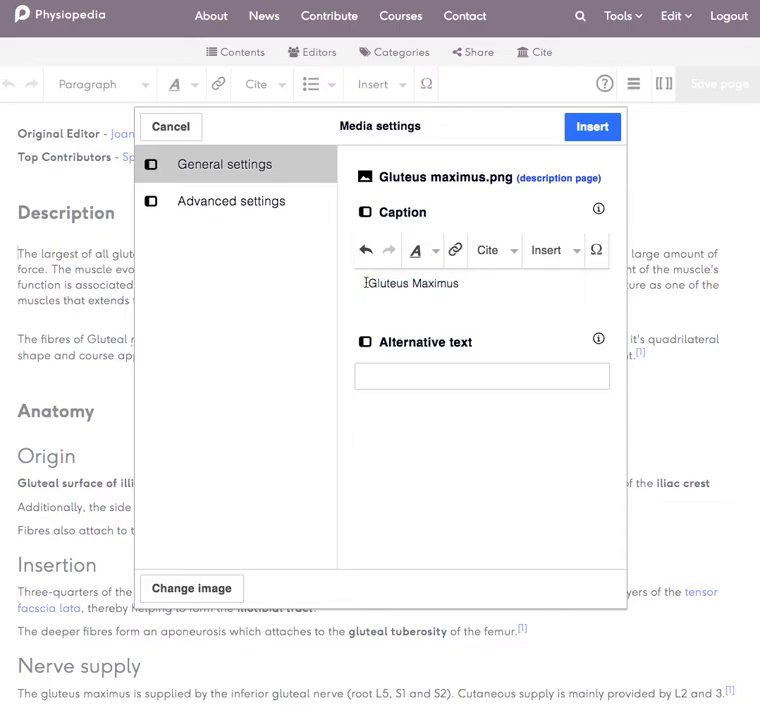
pyautogui.moveTo(455, 250)
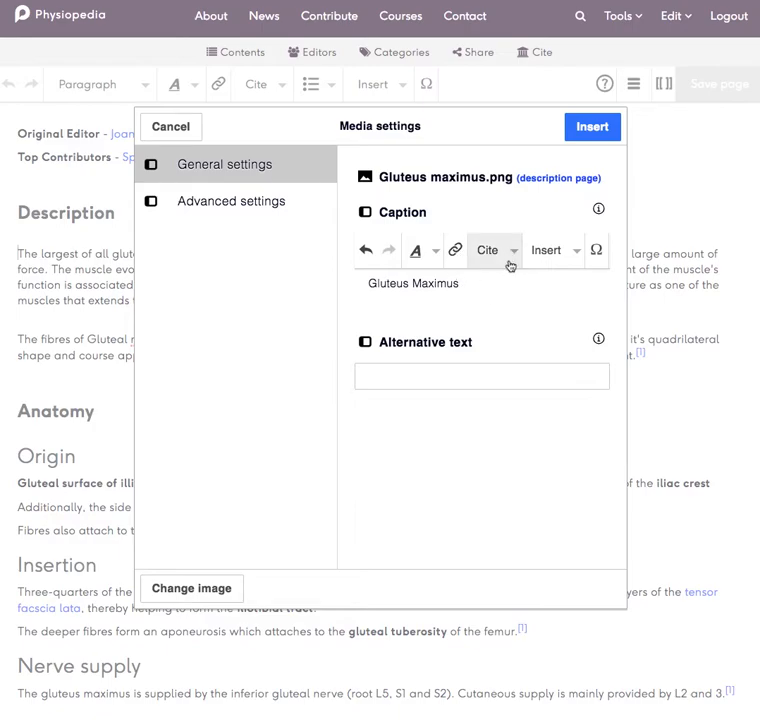
# Show advanced image options: right-aligned wrapping, thumbnail type, default size
pyautogui.click(230, 201)
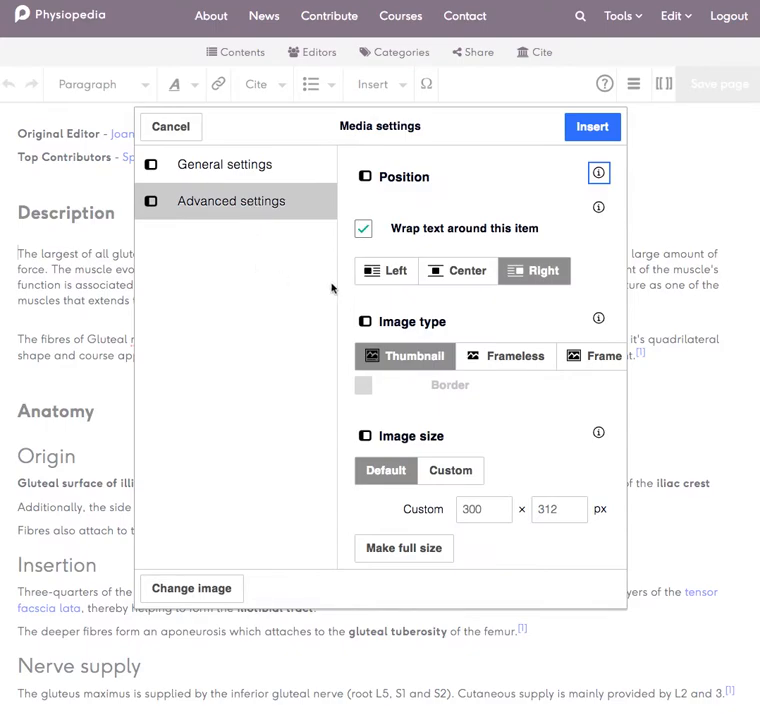
pyautogui.moveTo(401, 210)
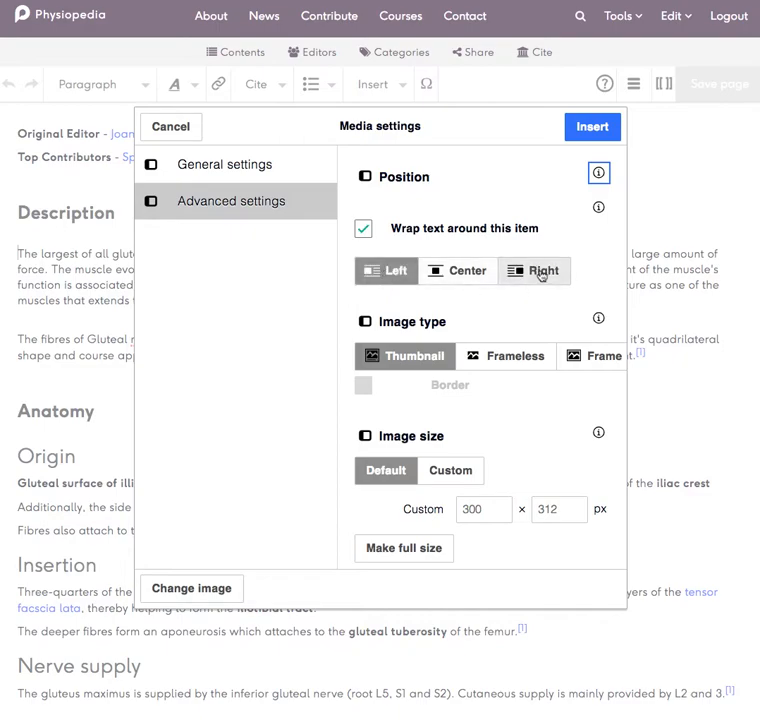
pyautogui.moveTo(485, 340)
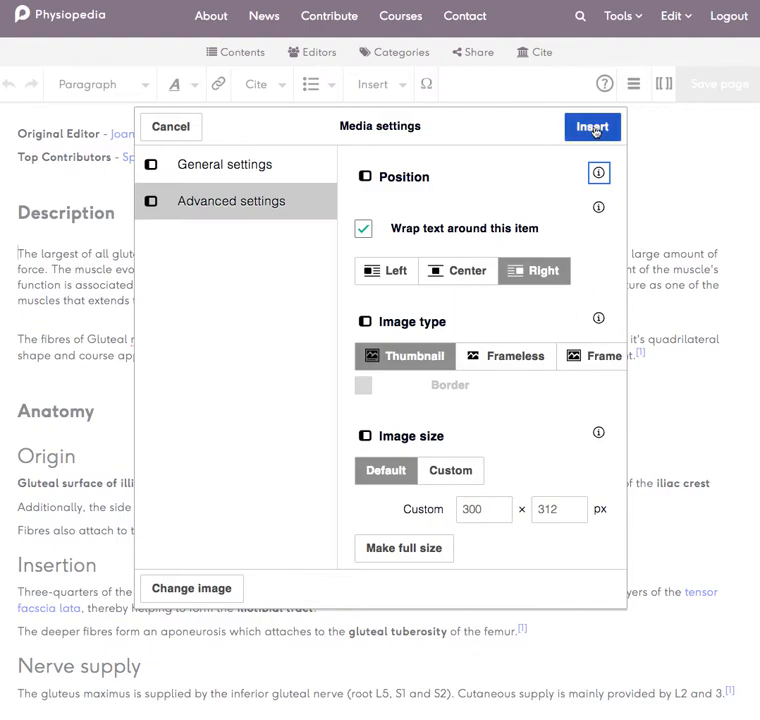
# Insert the captioned thumbnail right of the Description text and select it
pyautogui.click(592, 126)
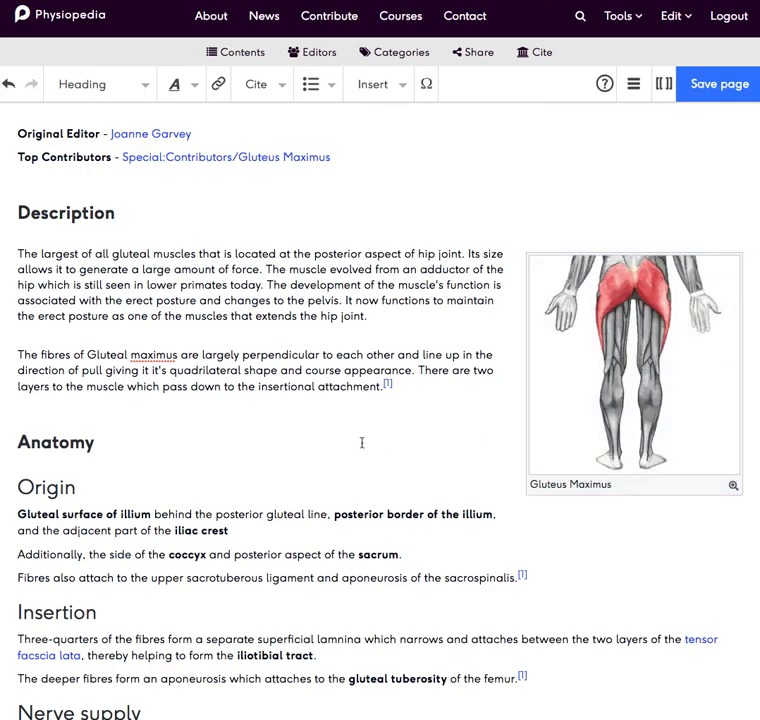
pyautogui.click(634, 375)
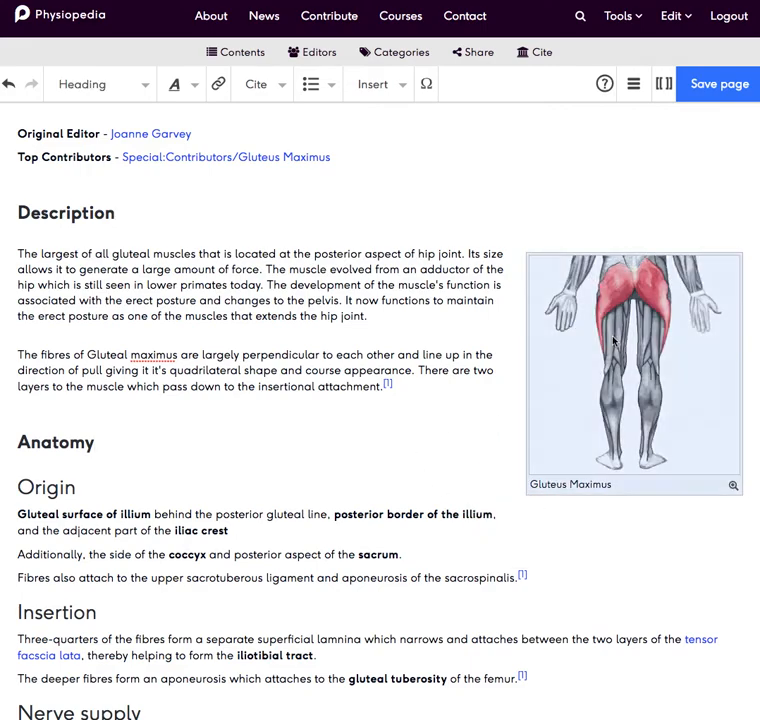
pyautogui.click(675, 16)
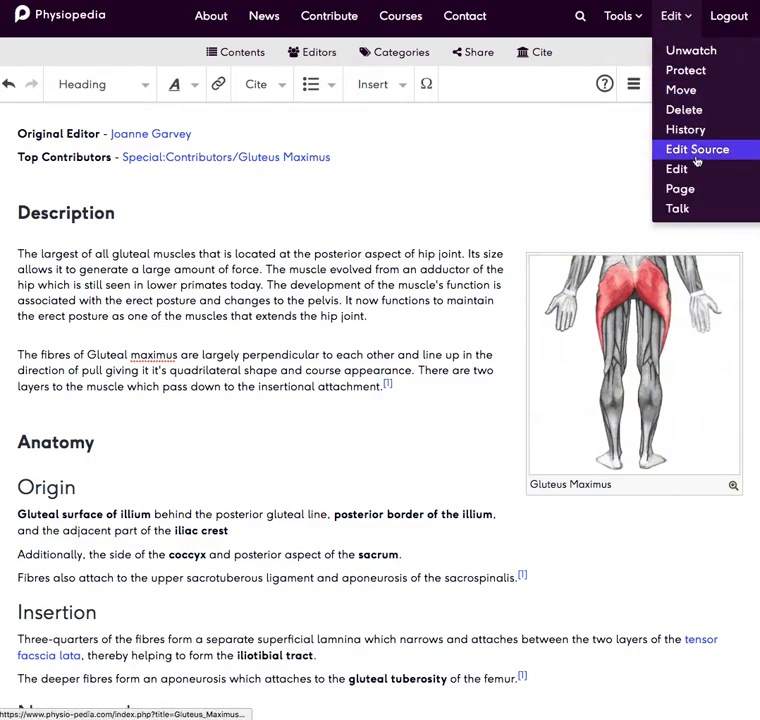
pyautogui.moveTo(677, 168)
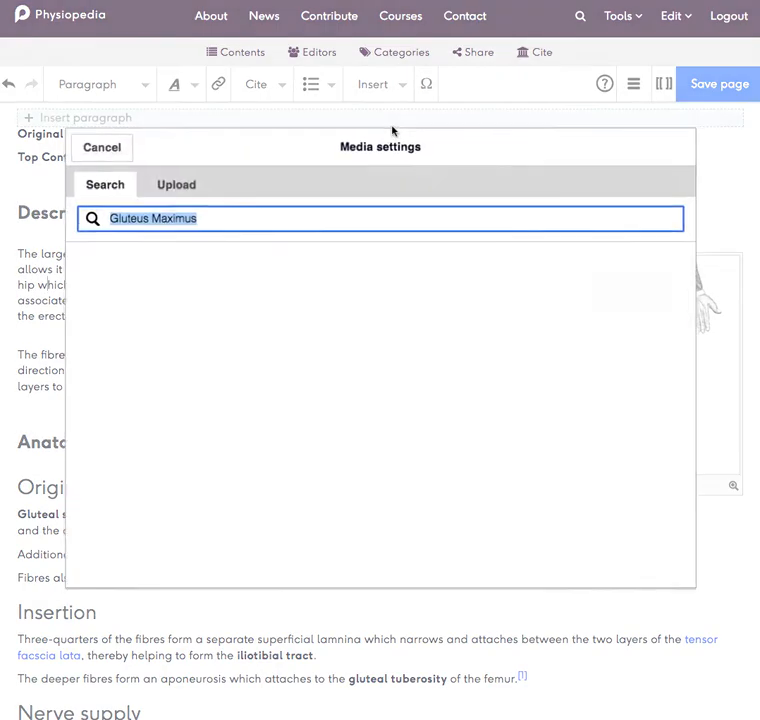
# Upload Gluteus_maximus.png as own work, named Gluteus maximus, ready for a description
pyautogui.click(316, 184)
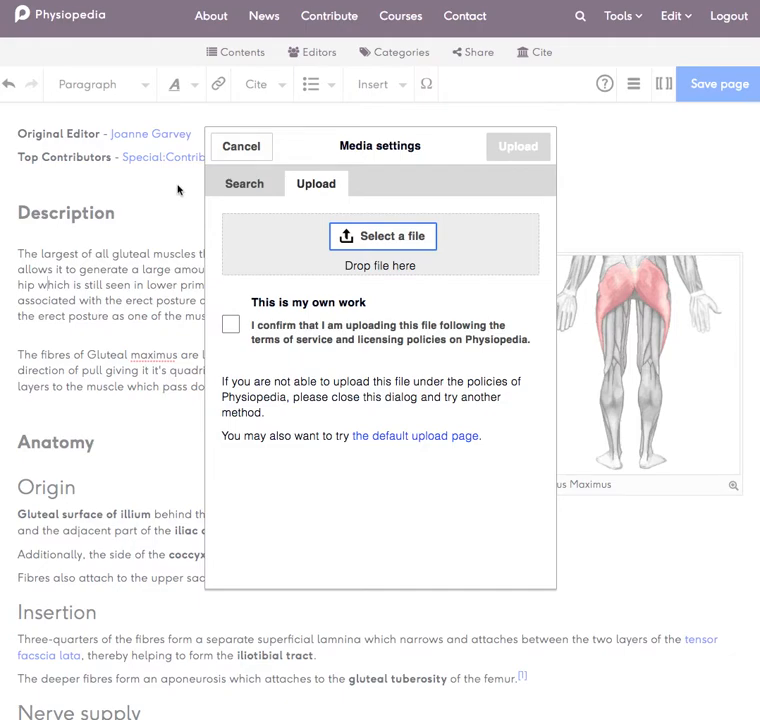
pyautogui.moveTo(459, 468)
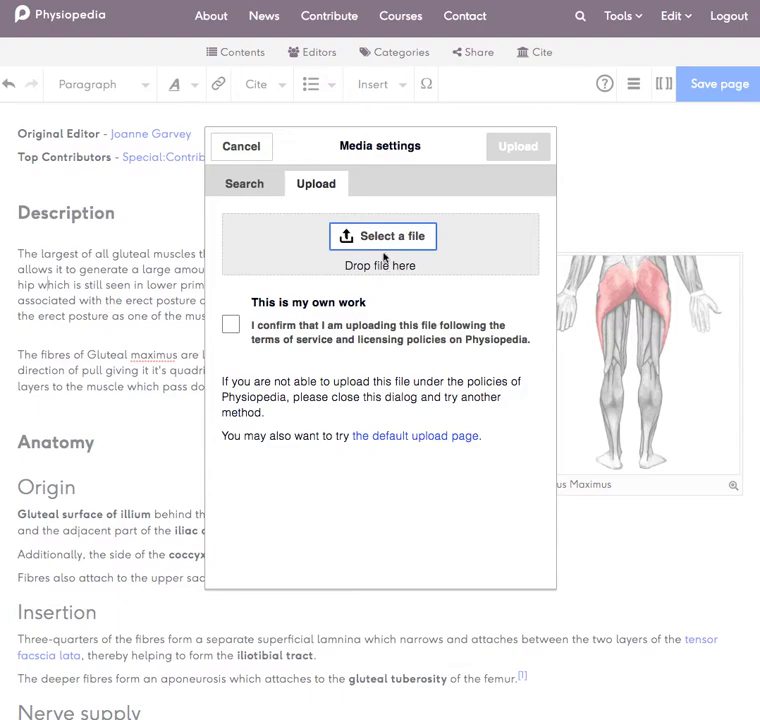
pyautogui.click(383, 236)
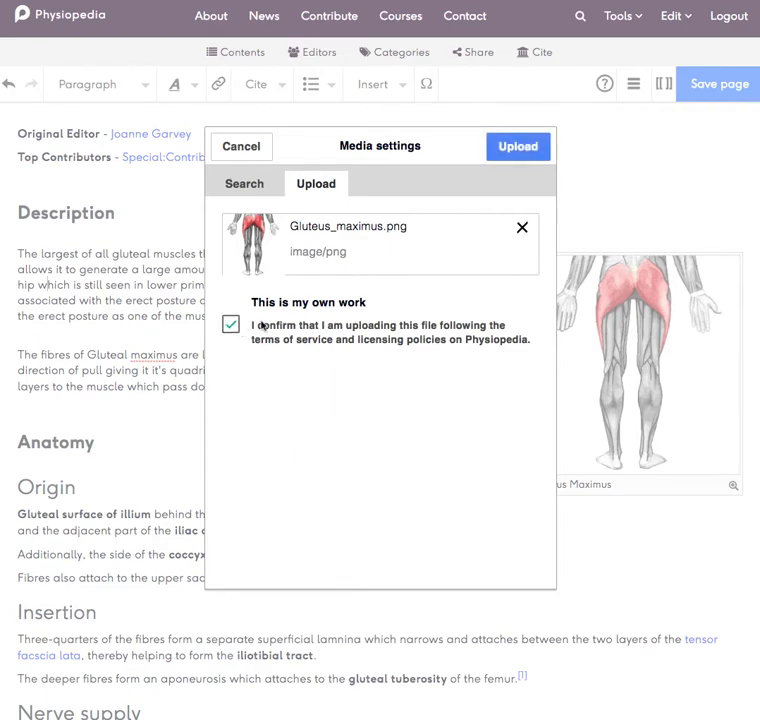
pyautogui.click(517, 146)
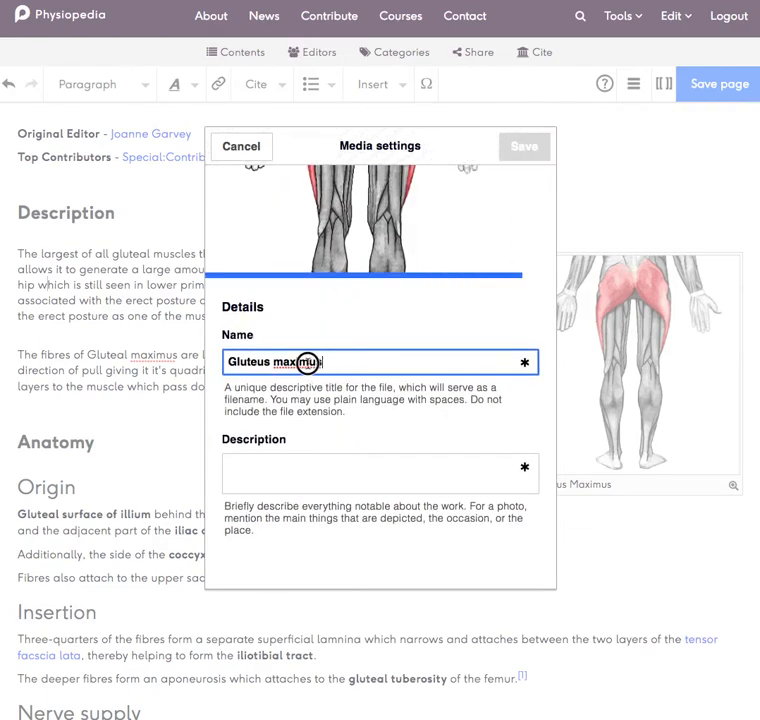
pyautogui.click(380, 472)
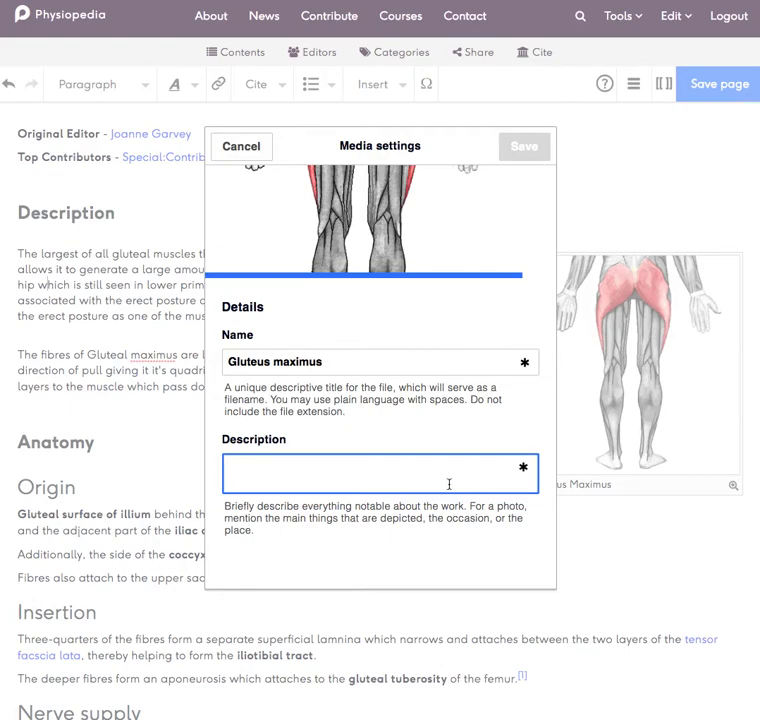
pyautogui.moveTo(404, 475)
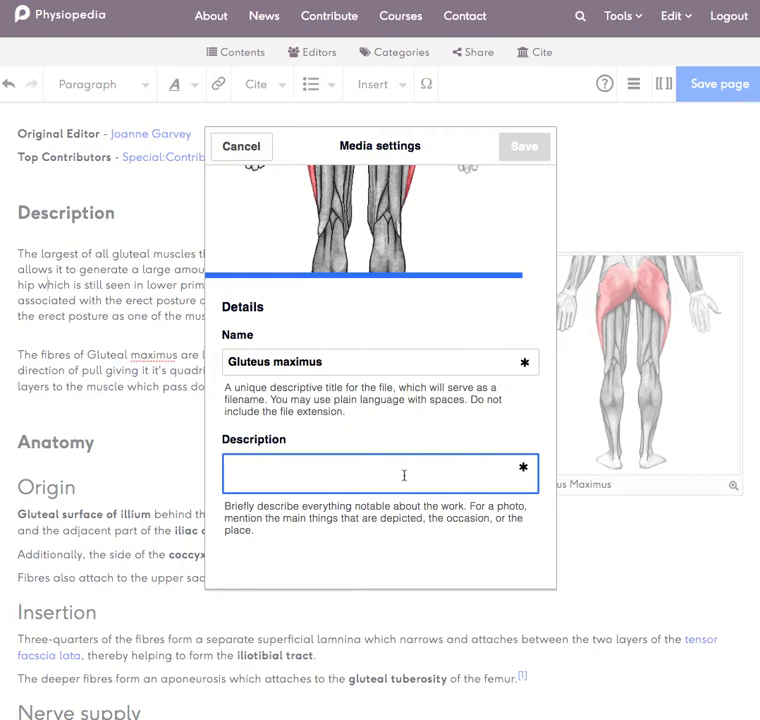
pyautogui.moveTo(397, 480)
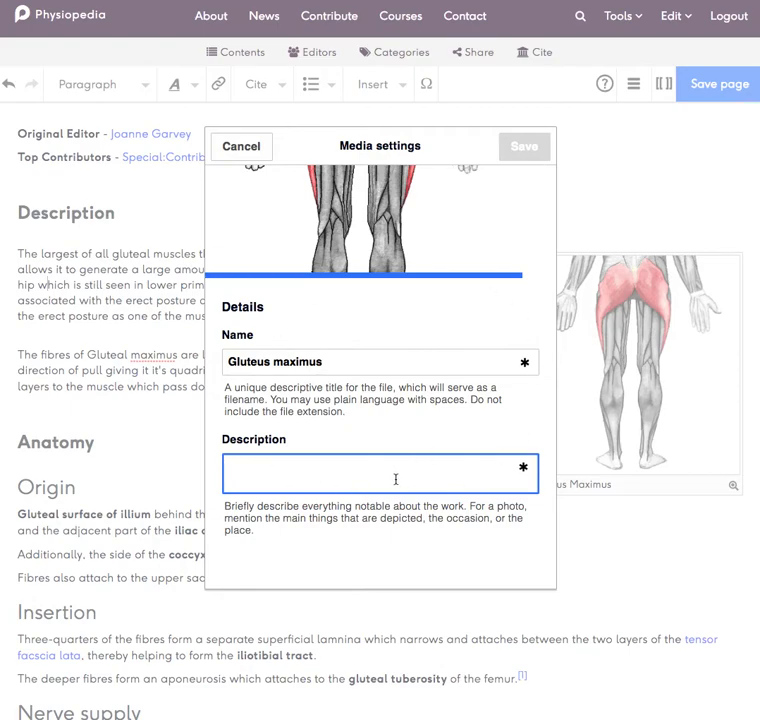